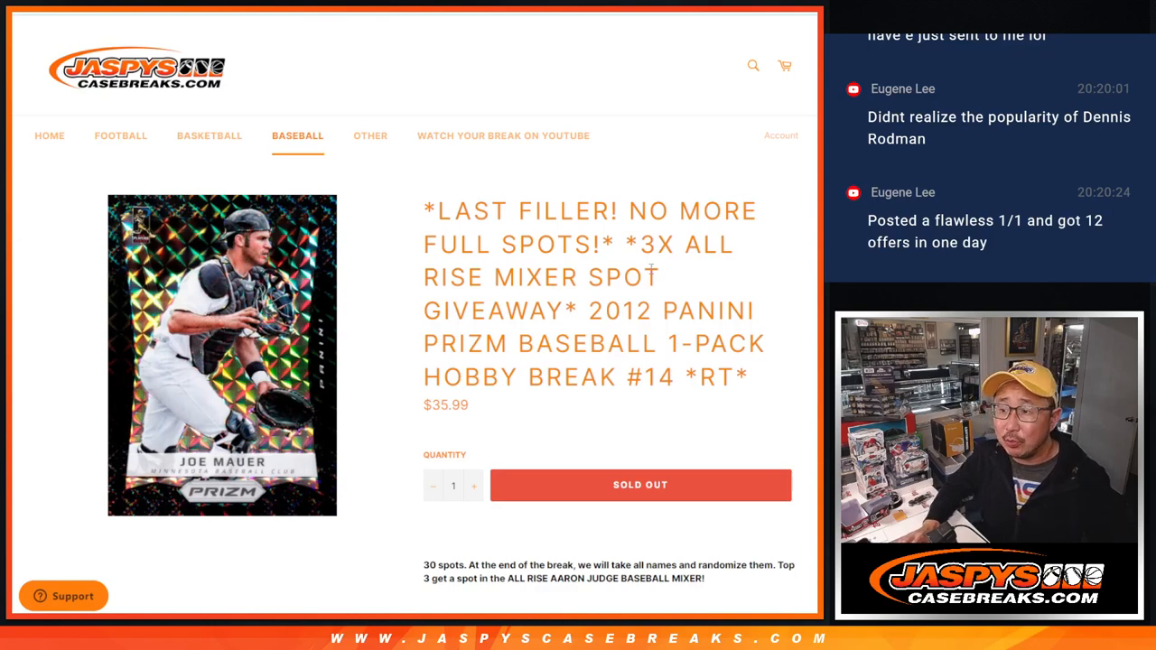
mouse_move(644, 344)
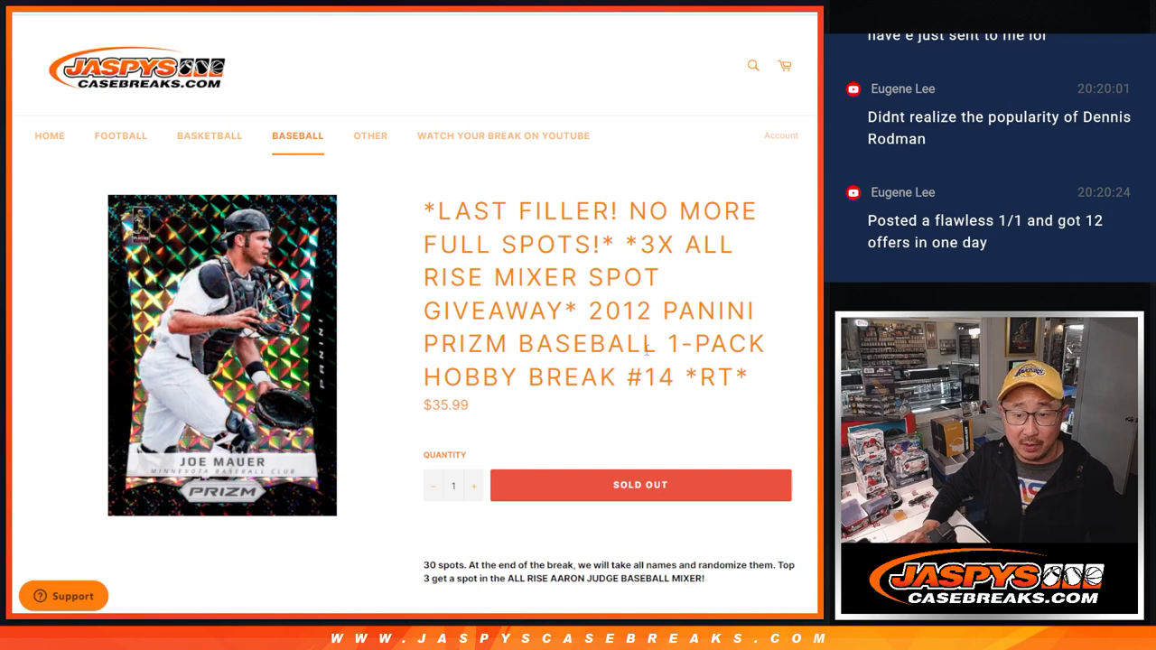
Step: Scroll down the sold-out 2012 Panini Prizm Baseball hobby break listing
scroll("down", 3)
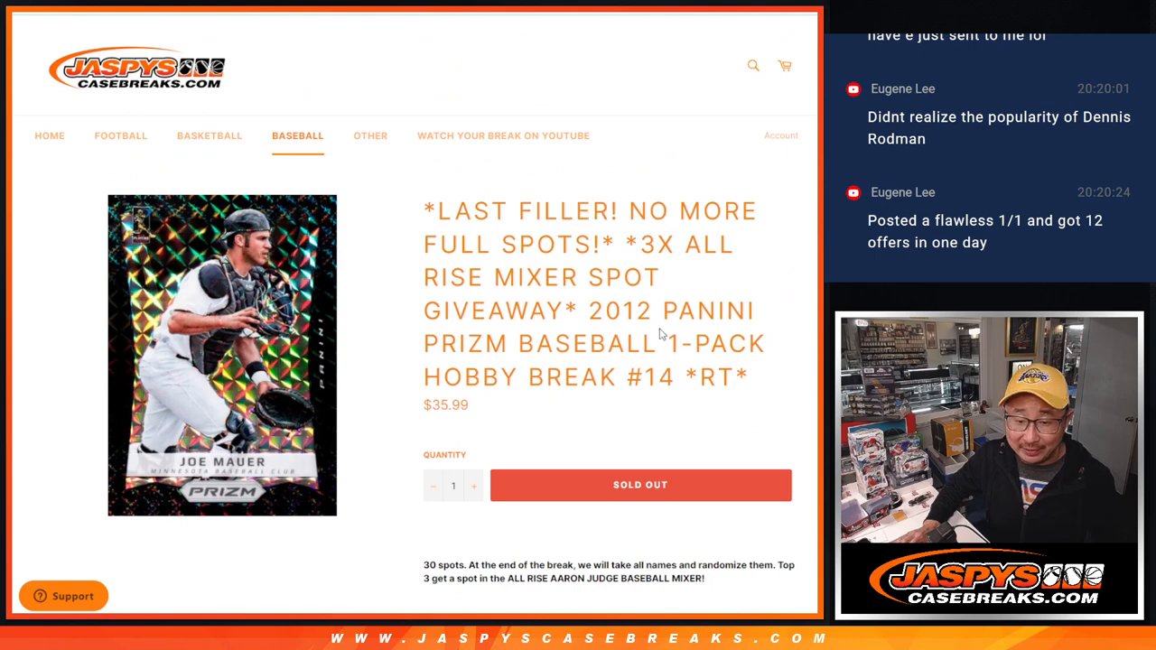
mouse_move(654, 333)
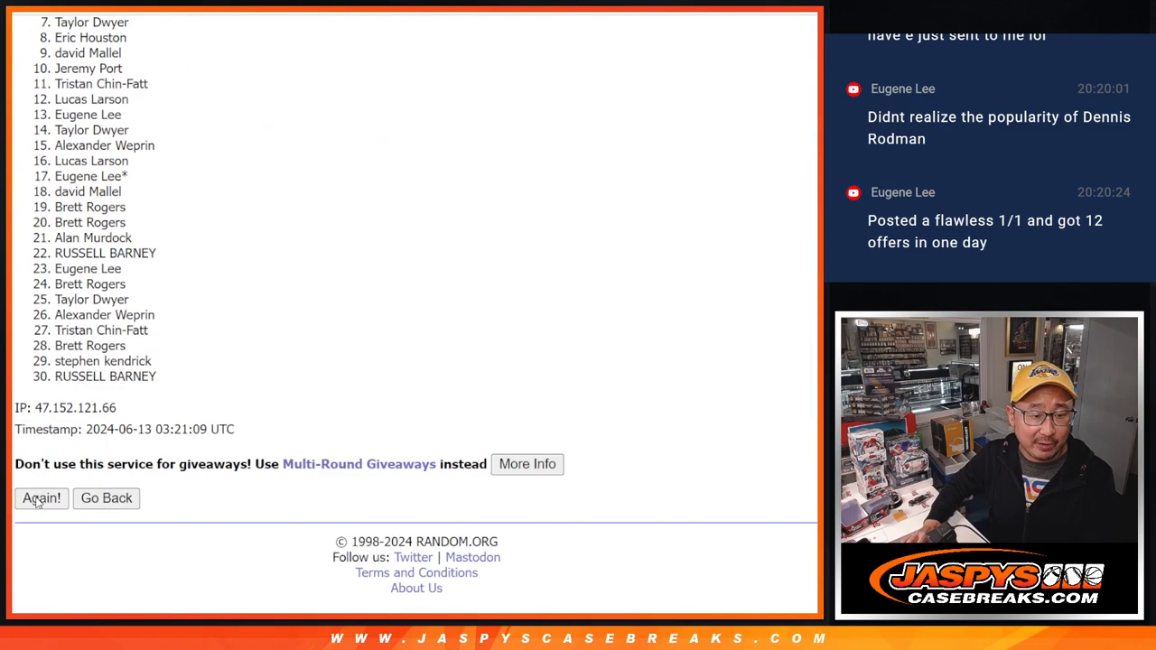
Step: Re-randomize the thirty entrant names four more times with Again!
left_click(40, 498)
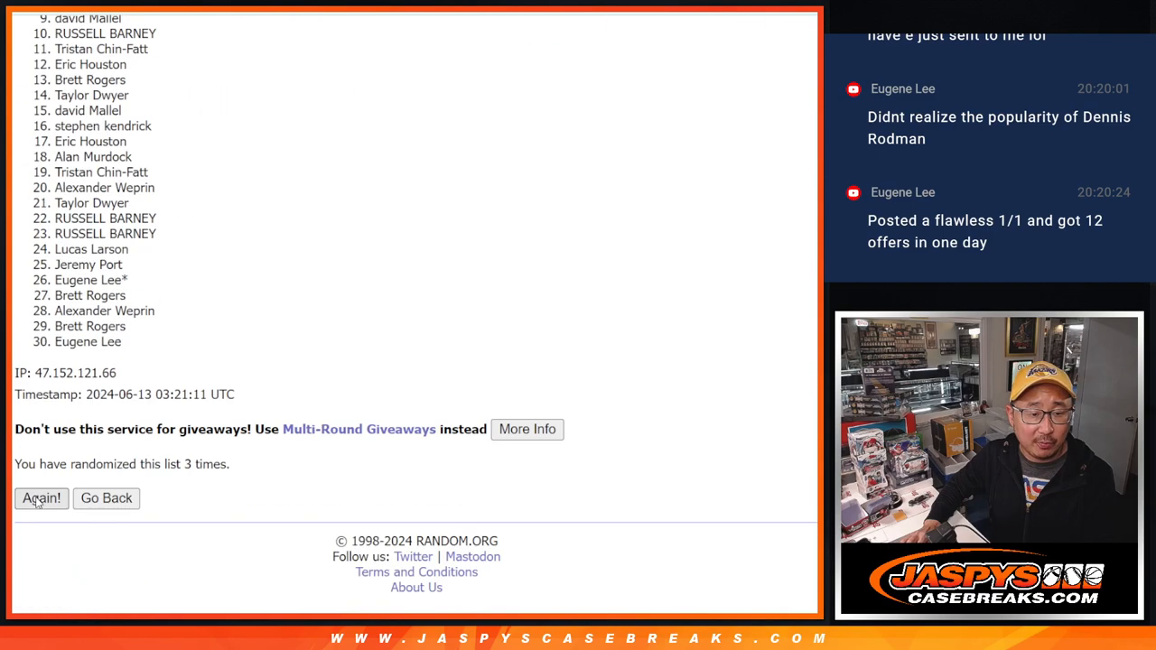
left_click(40, 498)
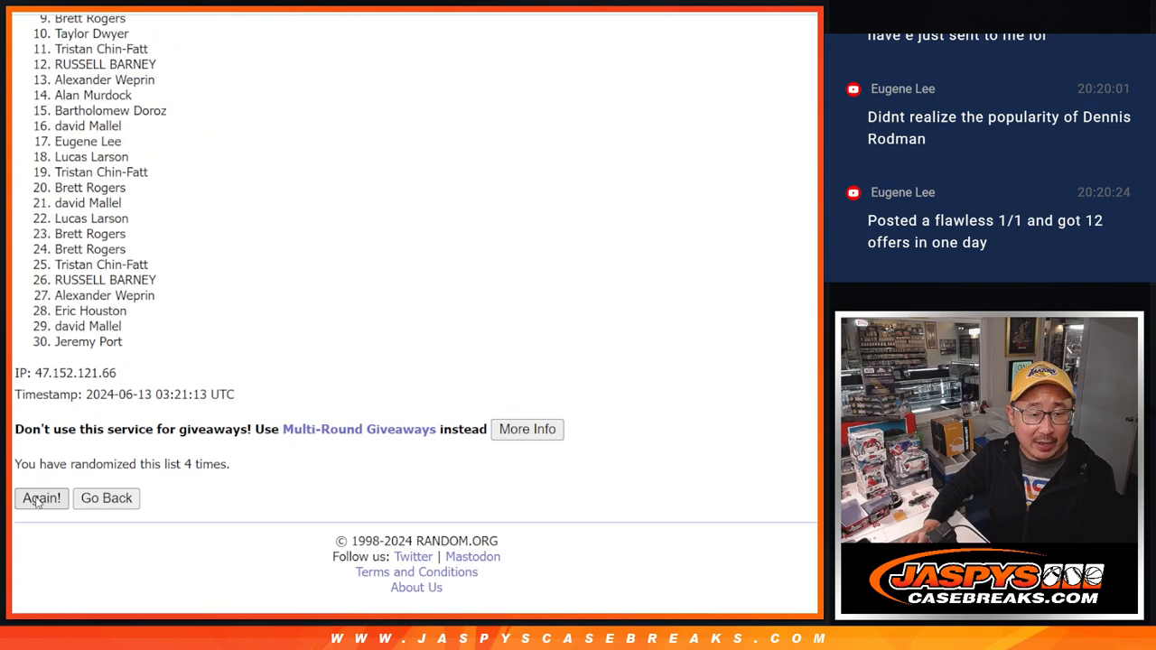
left_click(39, 498)
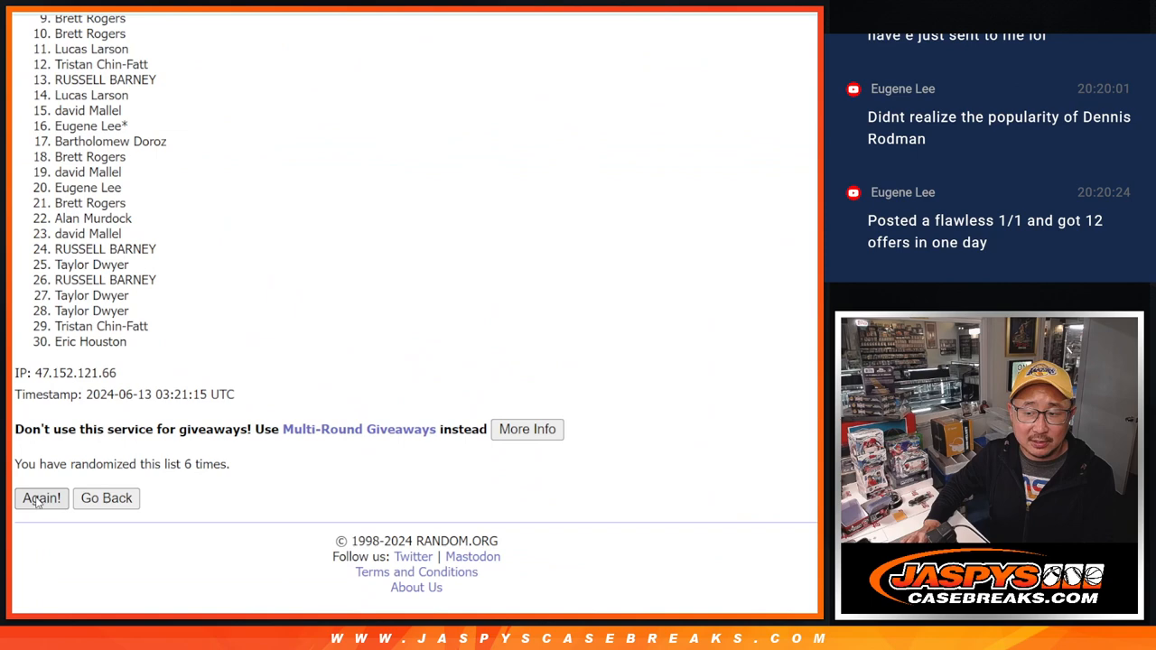
left_click(40, 498)
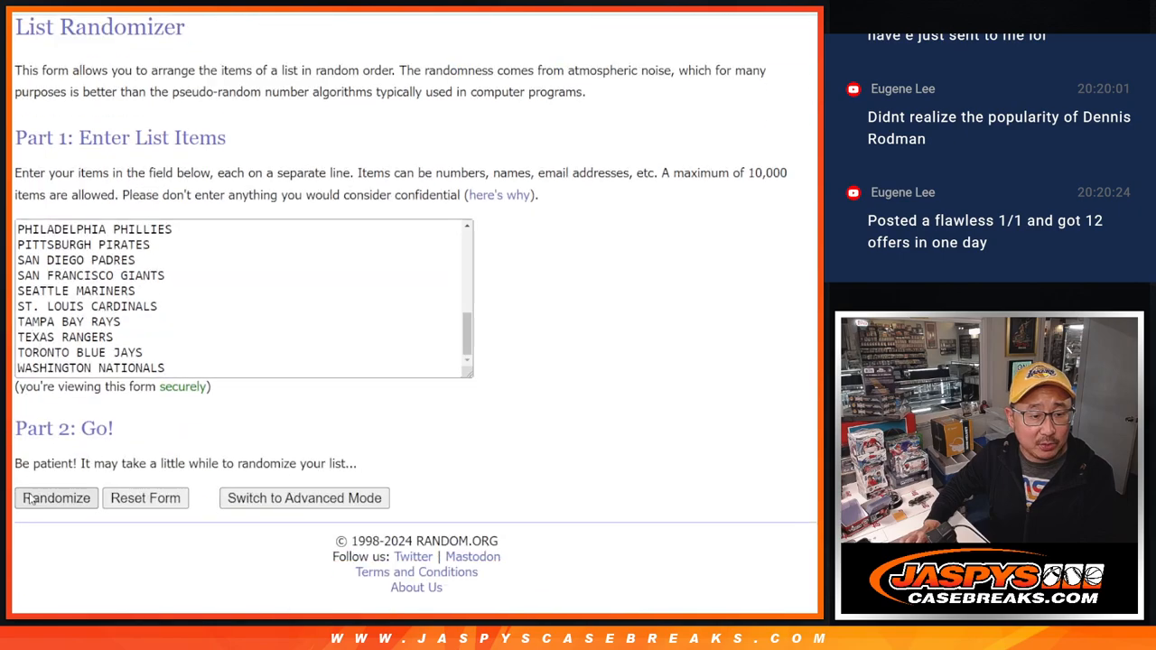
Step: Randomize the thirty MLB teams, shuffle again, and select the final team order
left_click(54, 498)
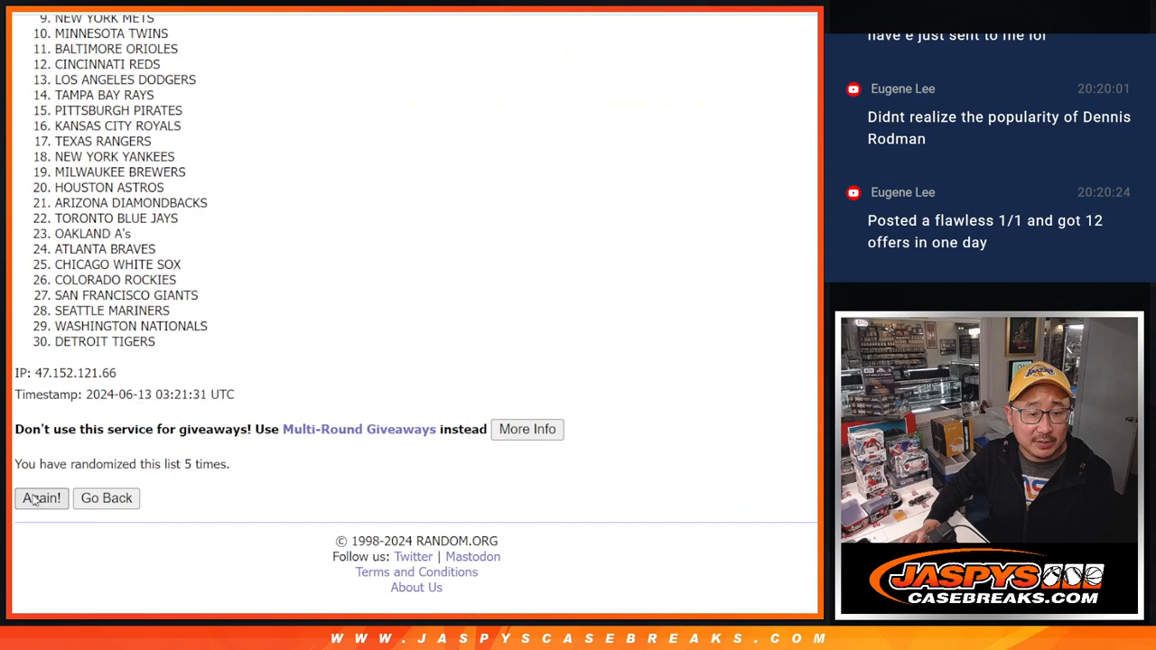
left_click(40, 499)
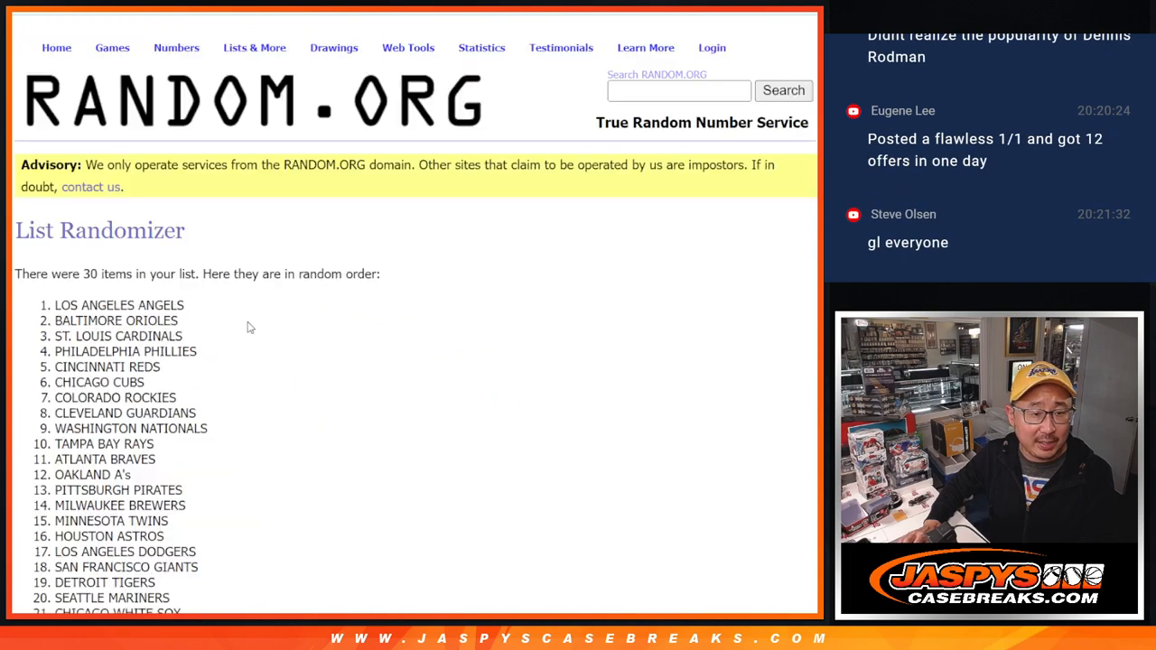
scroll("down", 3)
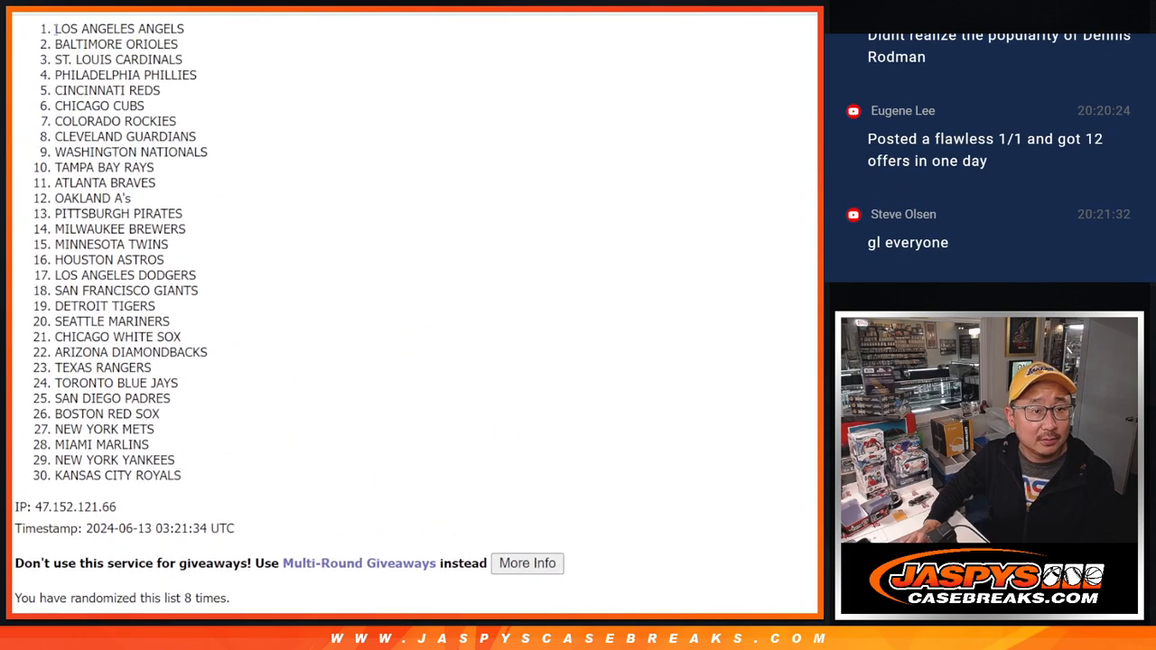
left_click_drag(56, 28, 184, 477)
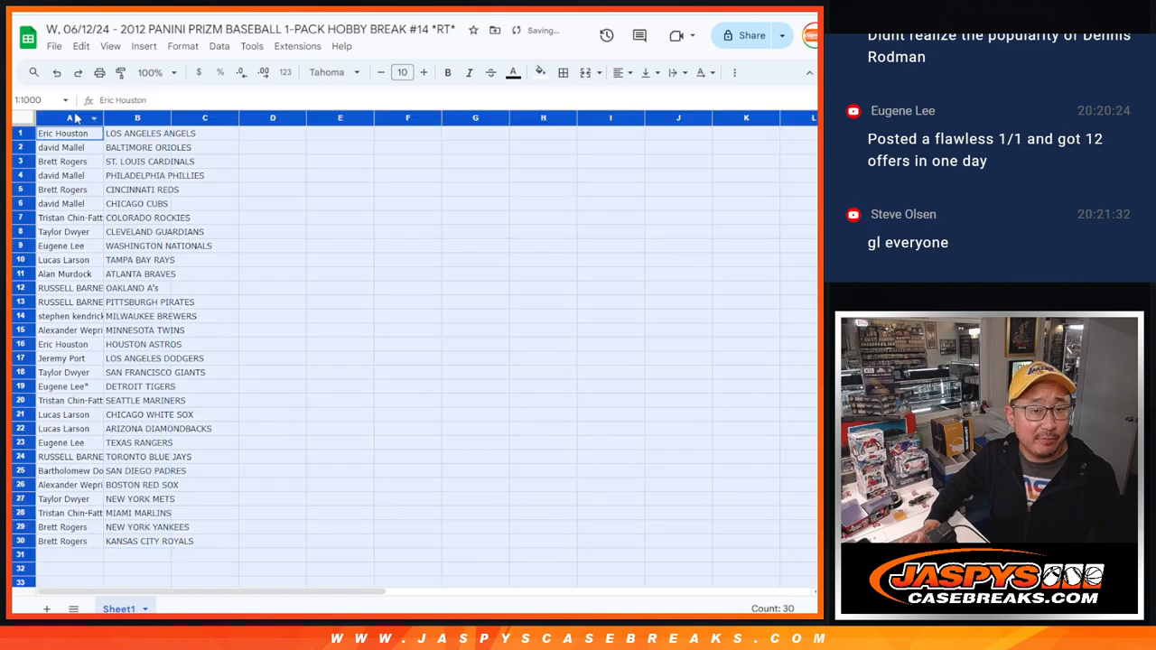
Step: Paste the teams into column B beside the names and sort the sheet A to Z by team
left_click(401, 73)
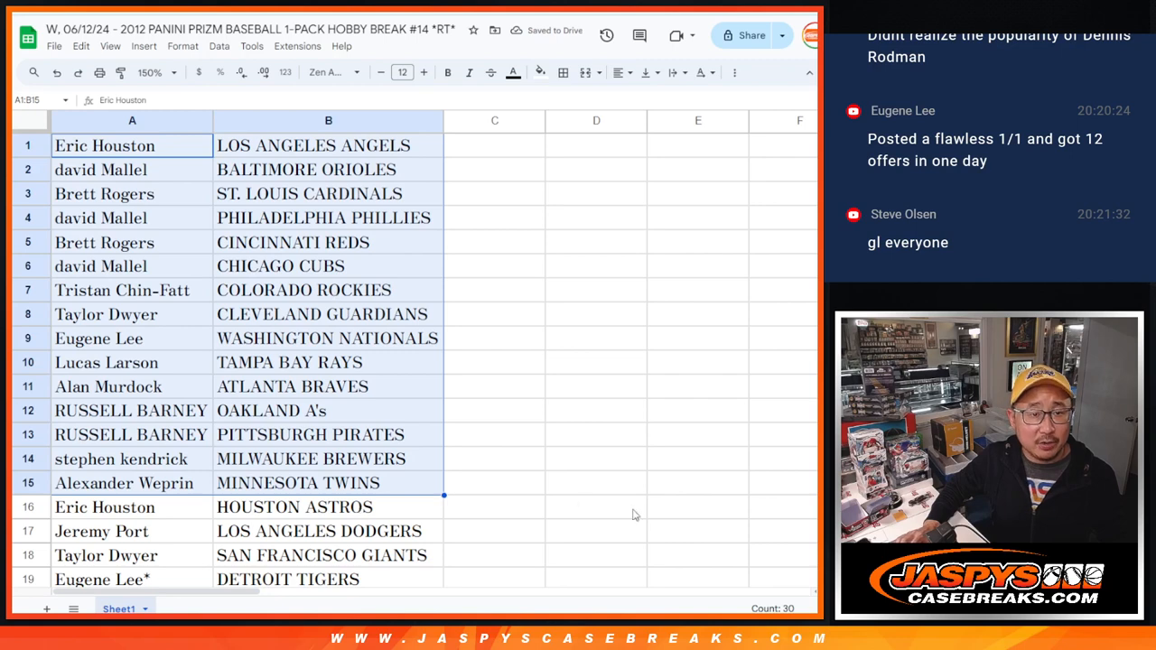
scroll("down", 3)
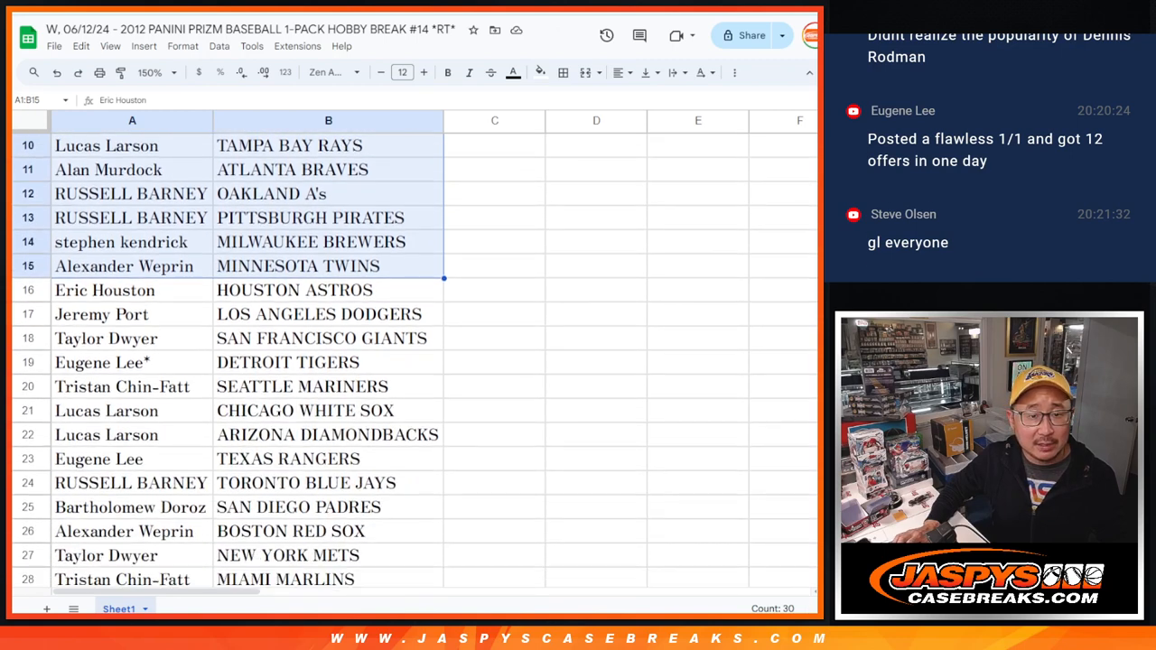
scroll("down", 3)
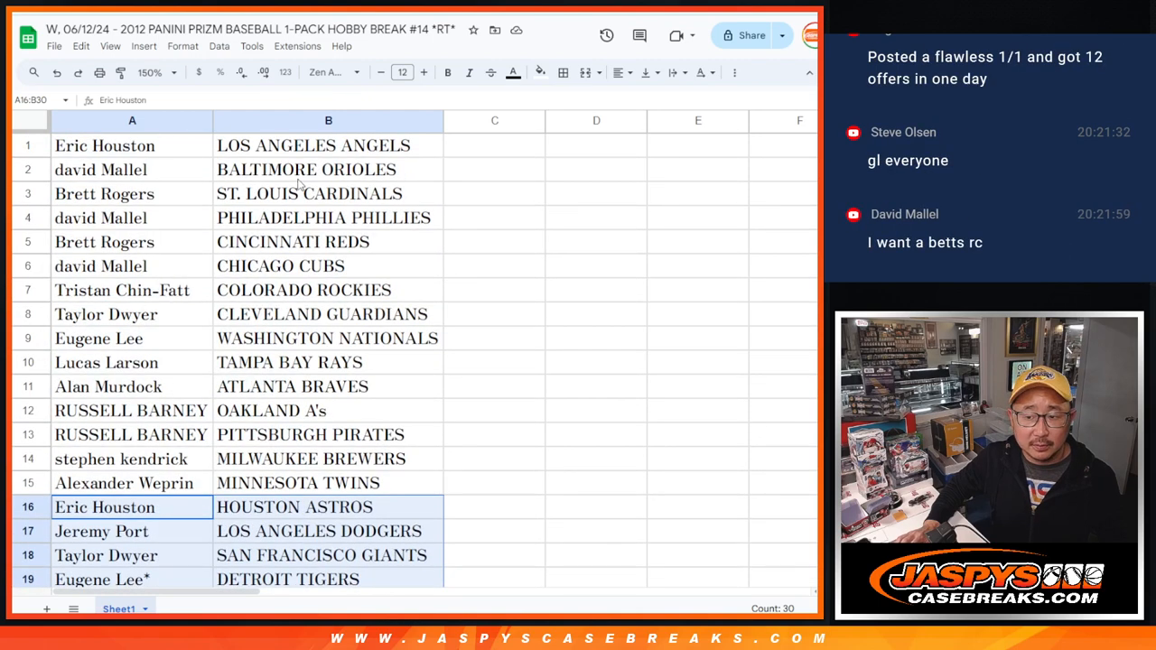
left_click(171, 72)
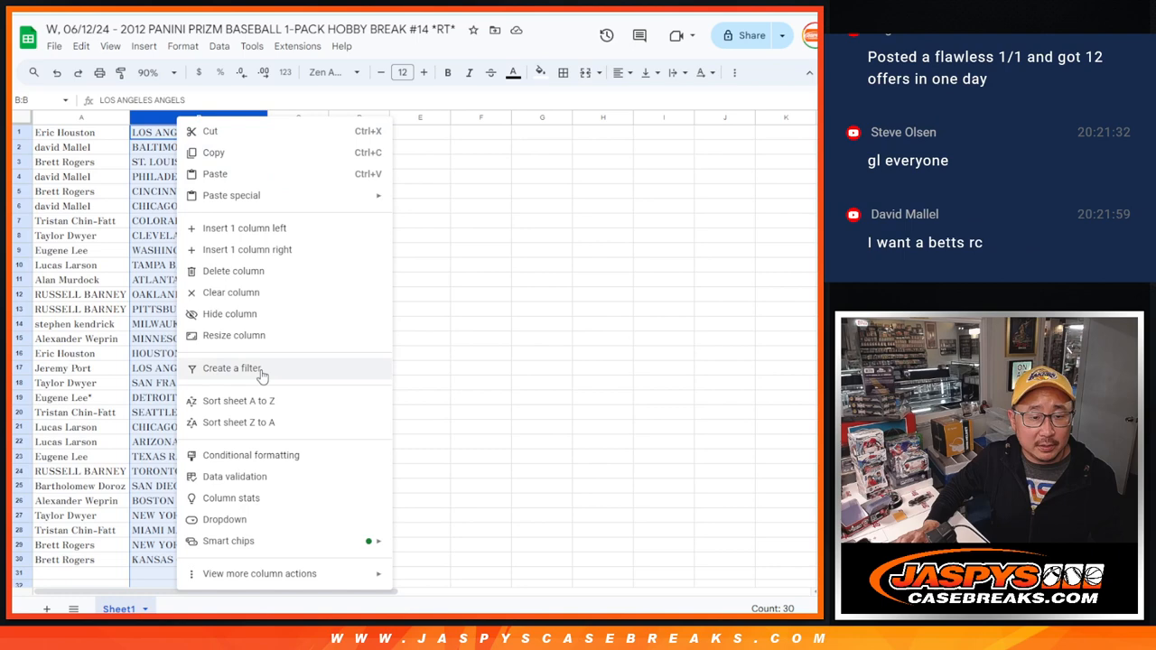
left_click(239, 401)
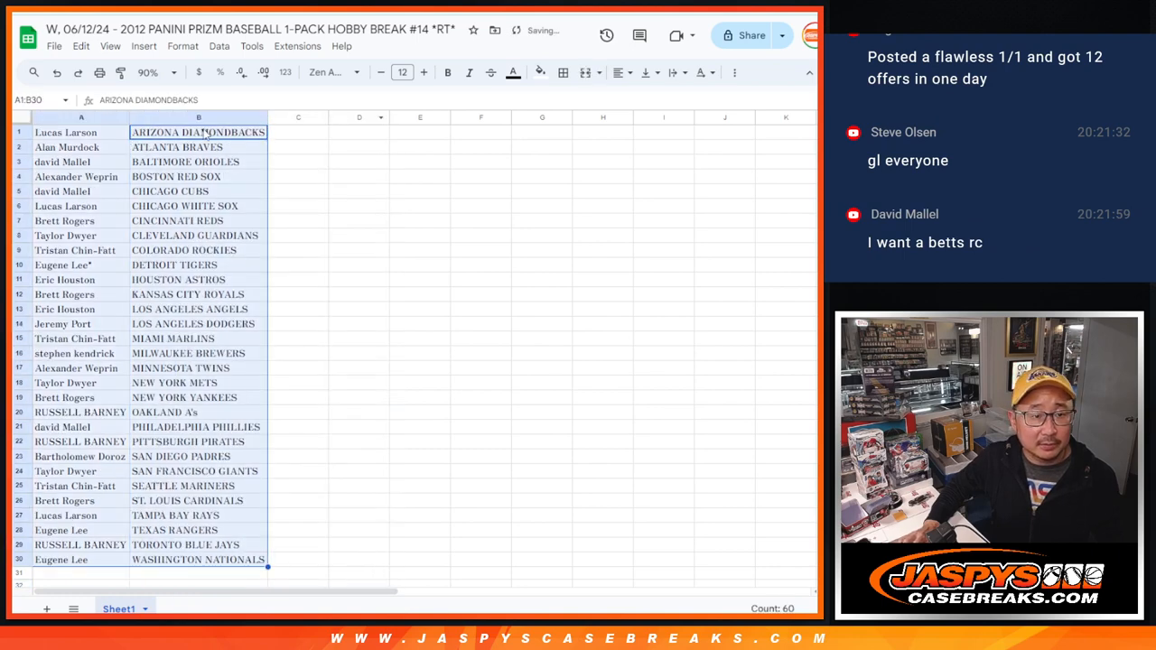
left_click(564, 72)
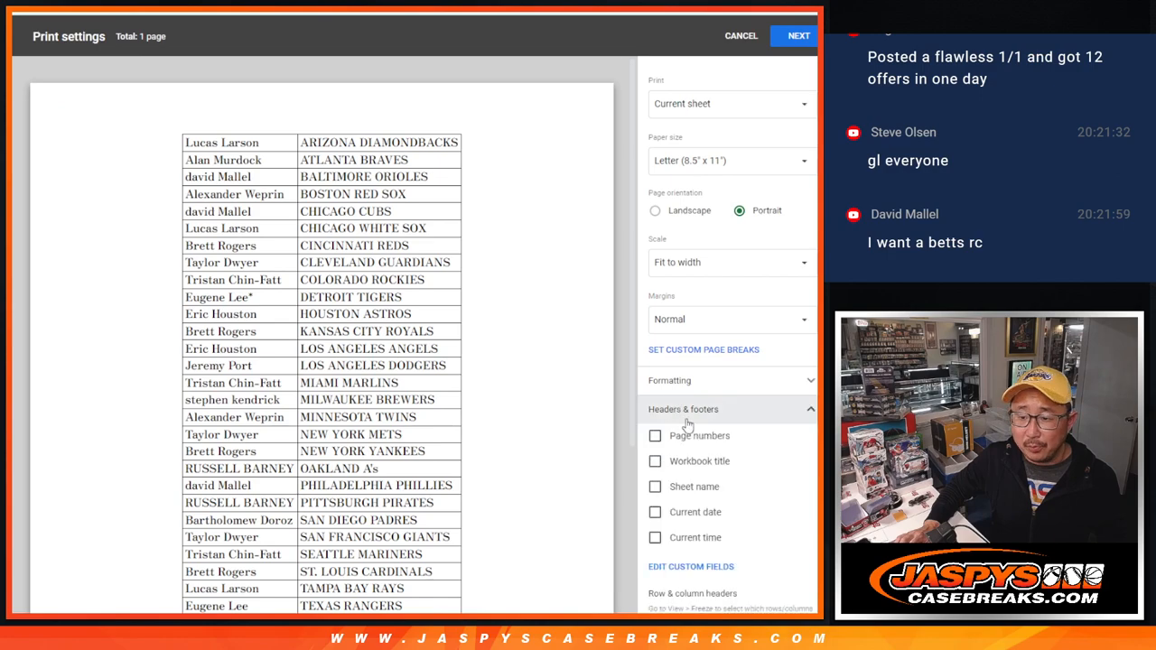
Step: Include the workbook title in the header and send the pairings sheet to the printer
left_click(654, 462)
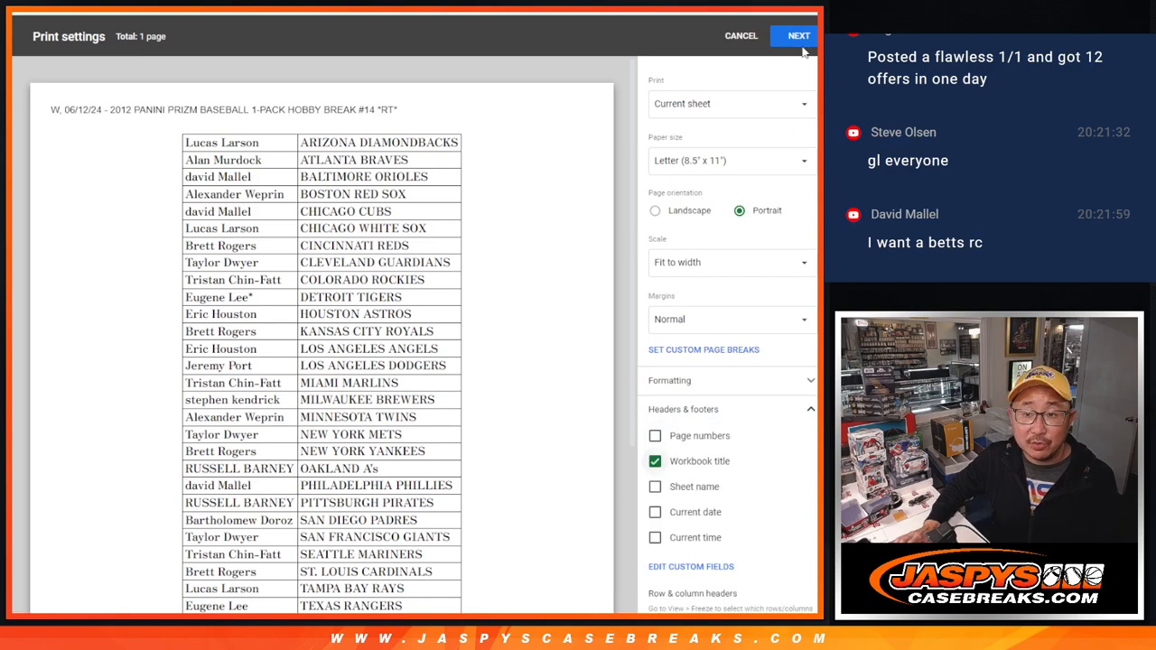
left_click(797, 36)
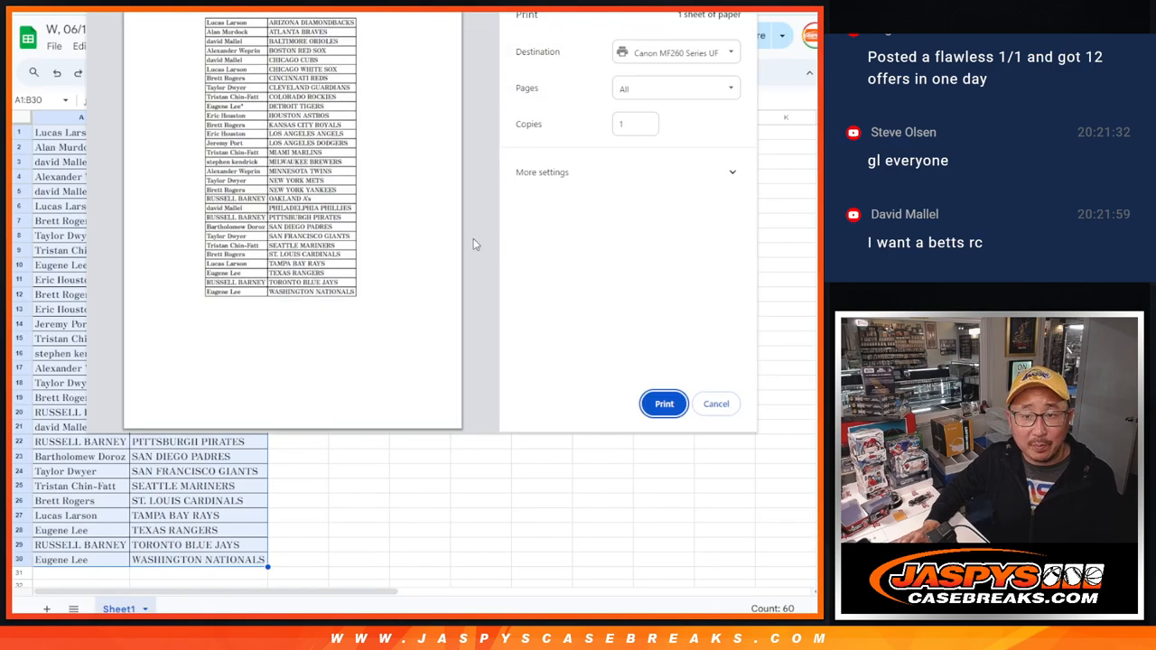
left_click(716, 405)
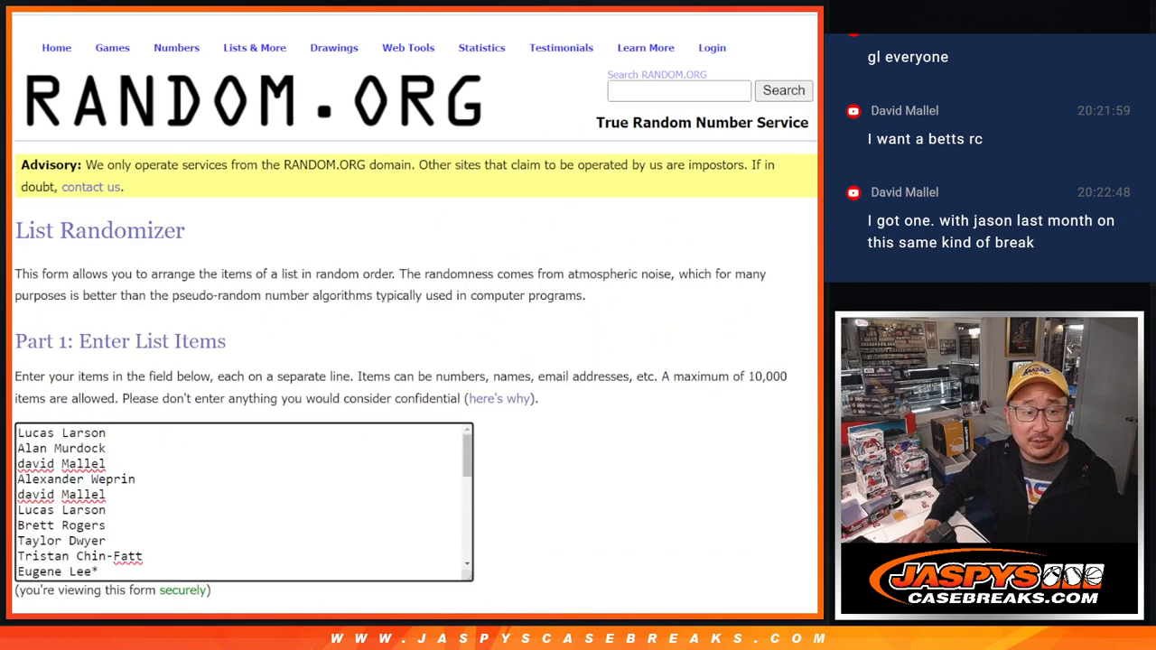
scroll("down", 3)
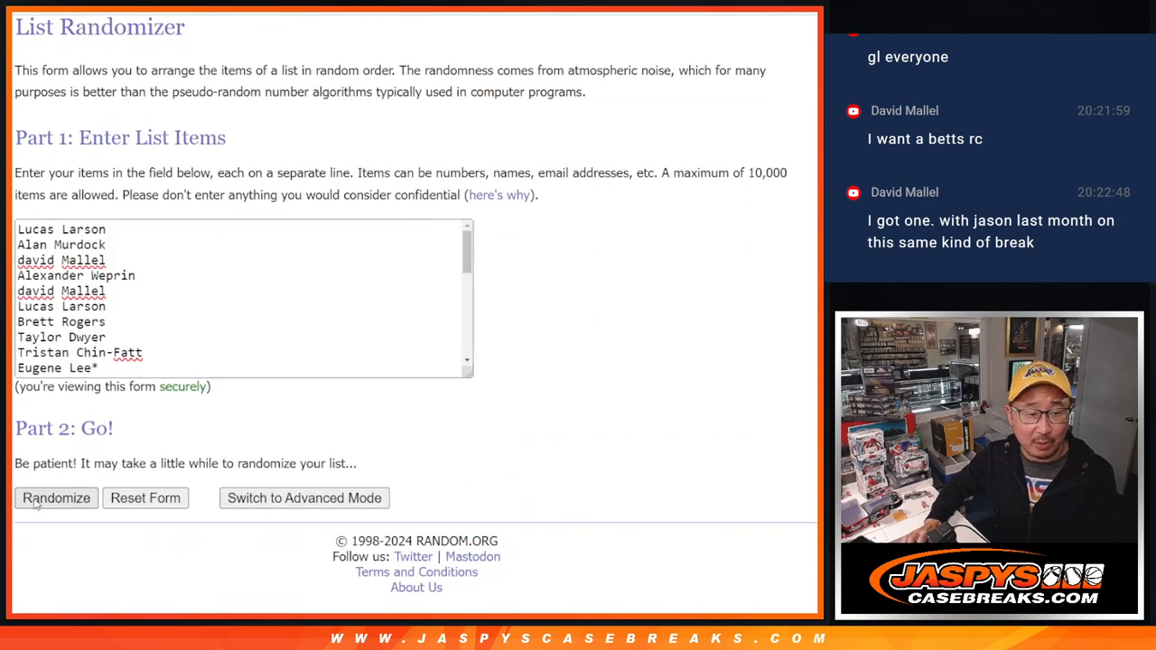
left_click(56, 499)
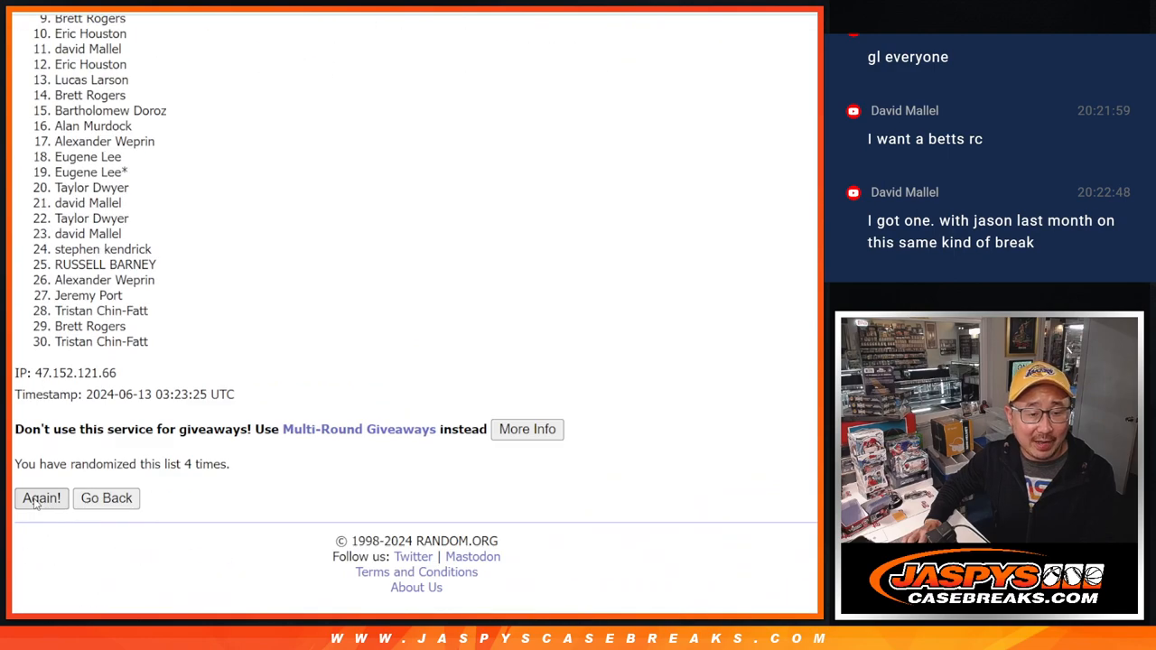
left_click(40, 499)
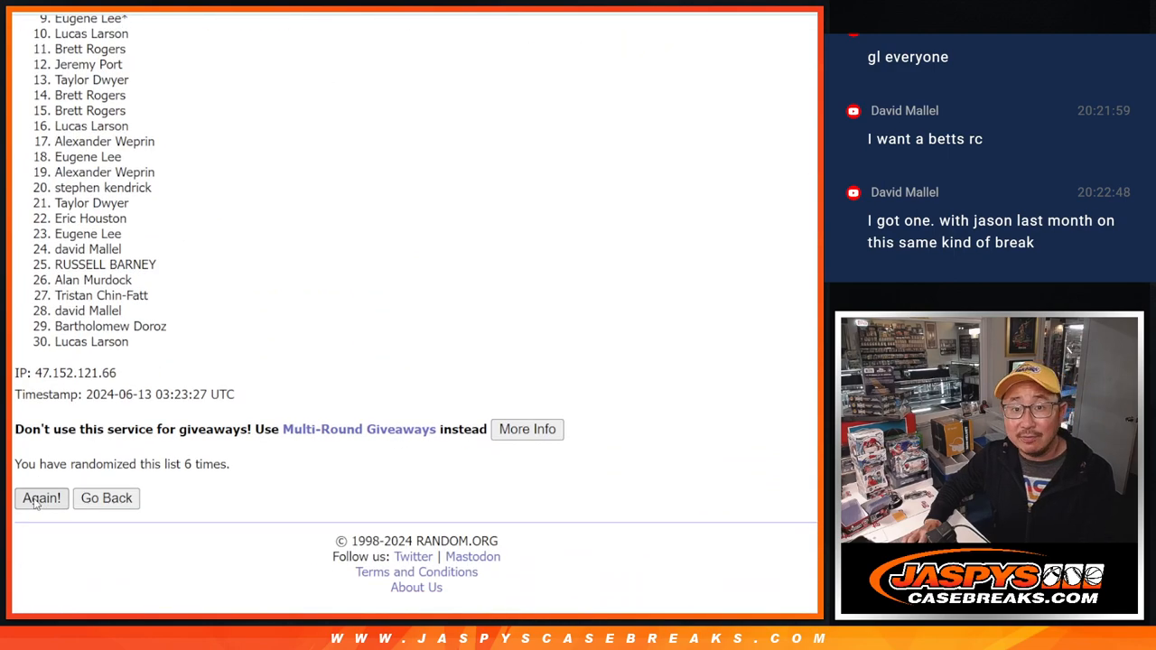
left_click(40, 499)
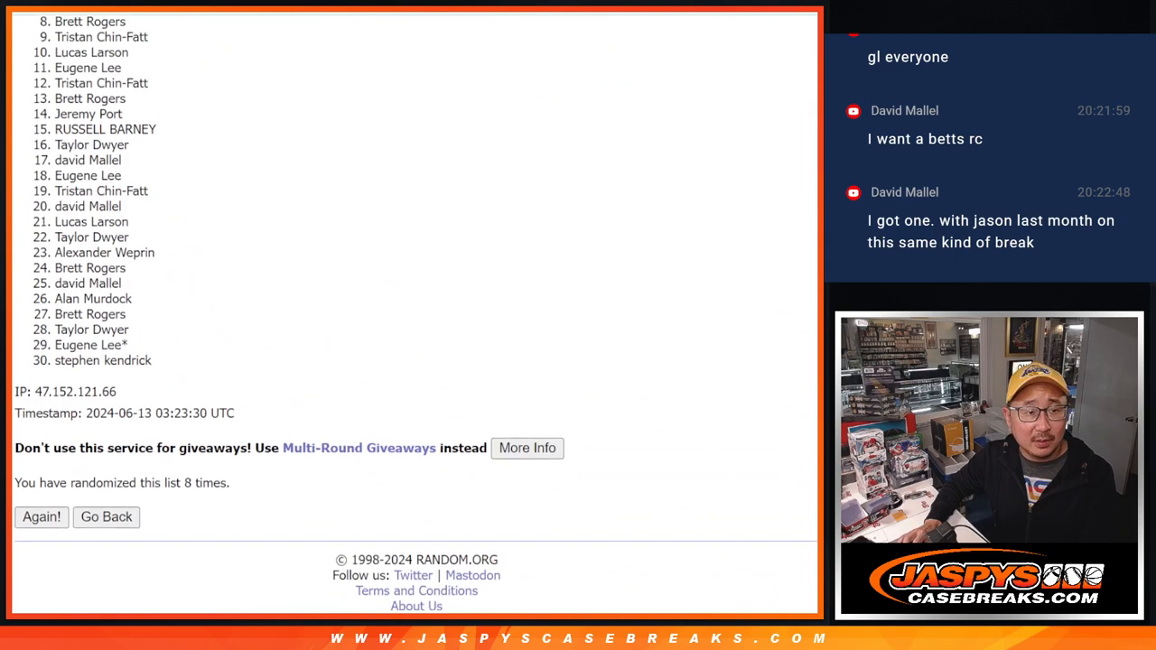
scroll("up", 3)
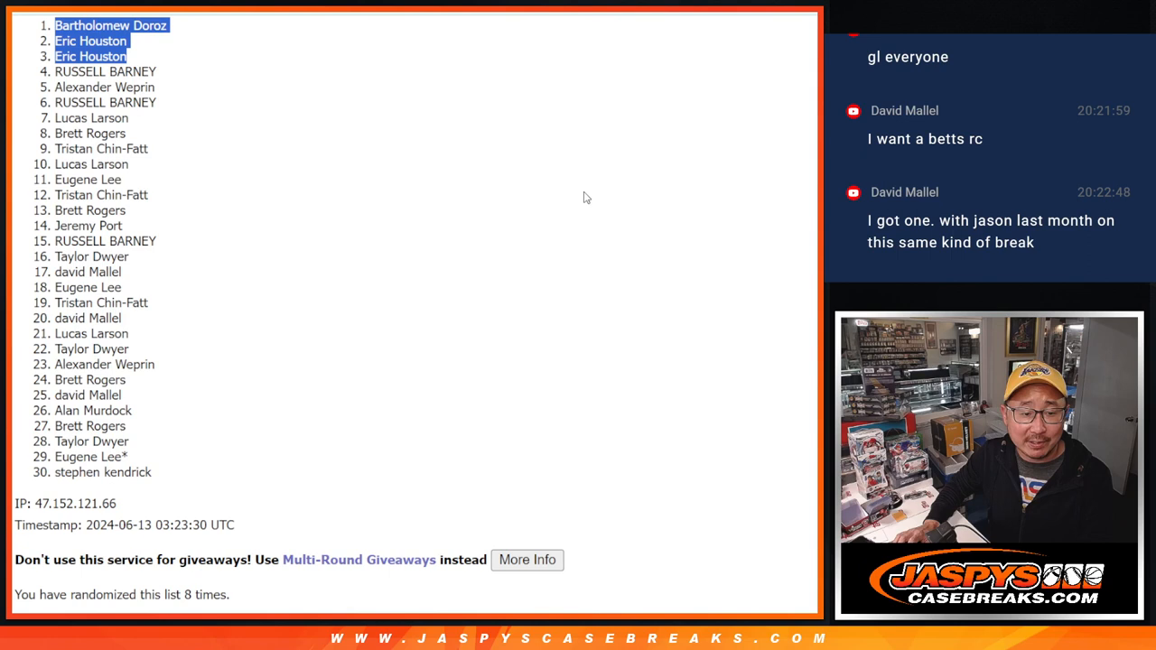
mouse_move(163, 74)
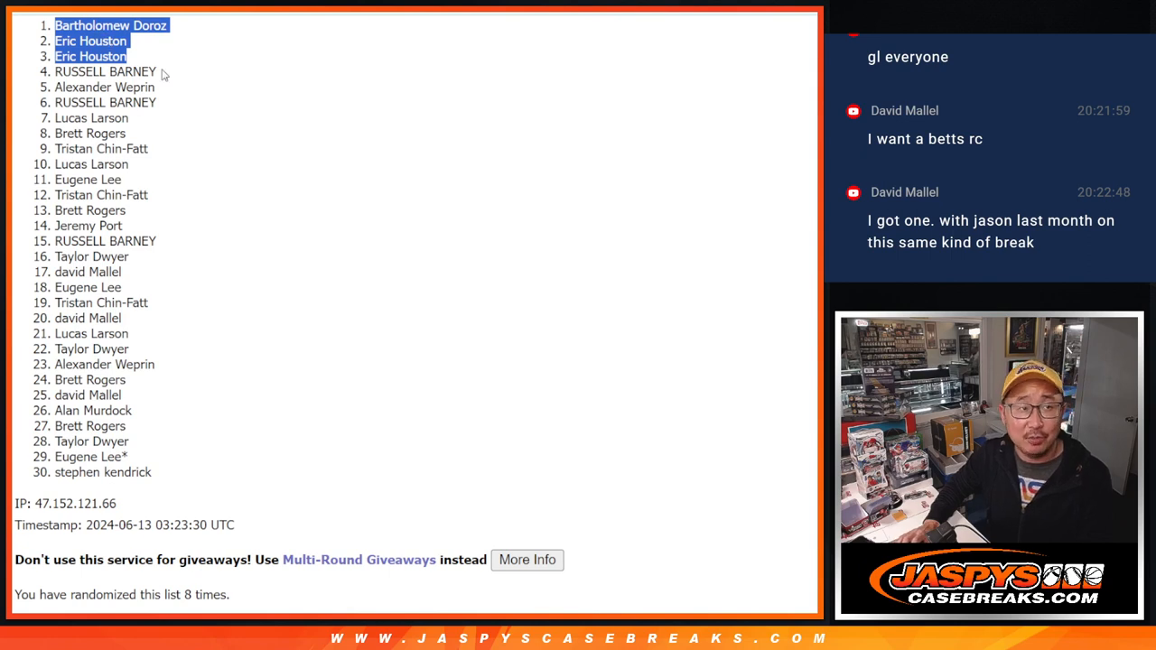
mouse_move(228, 148)
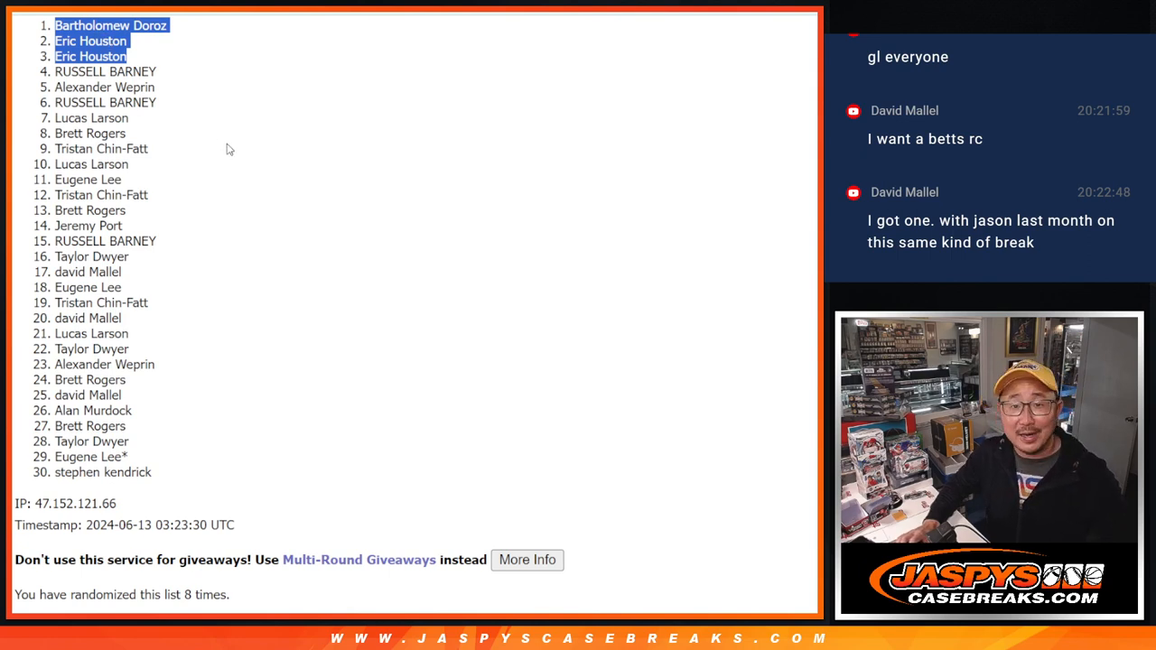
mouse_move(253, 148)
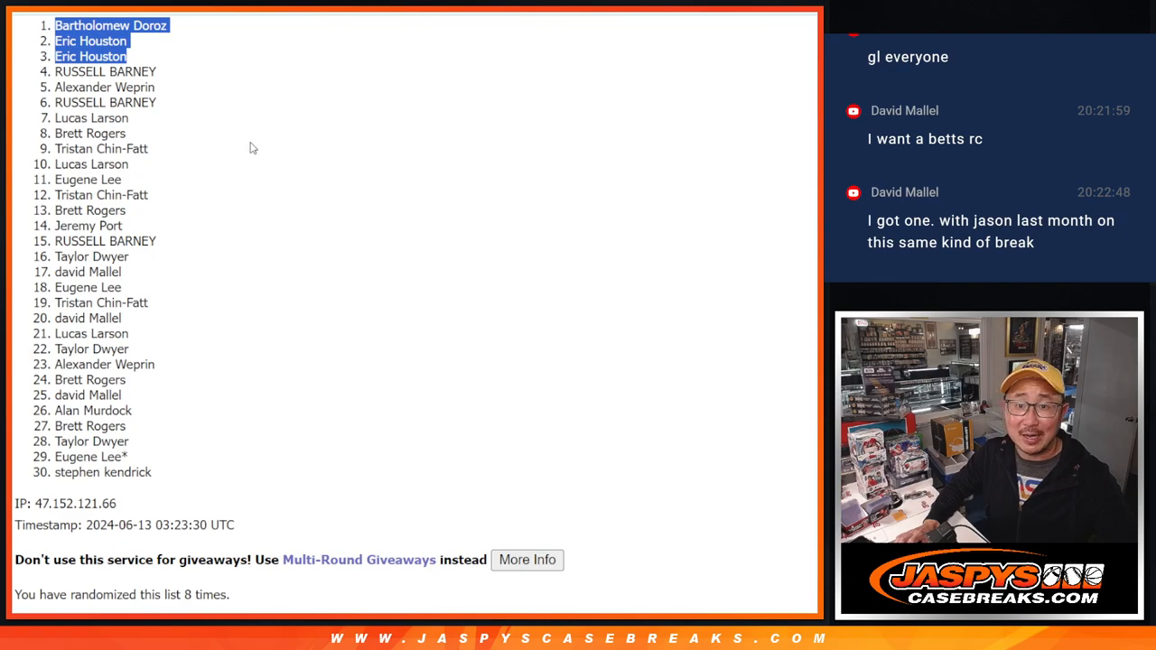